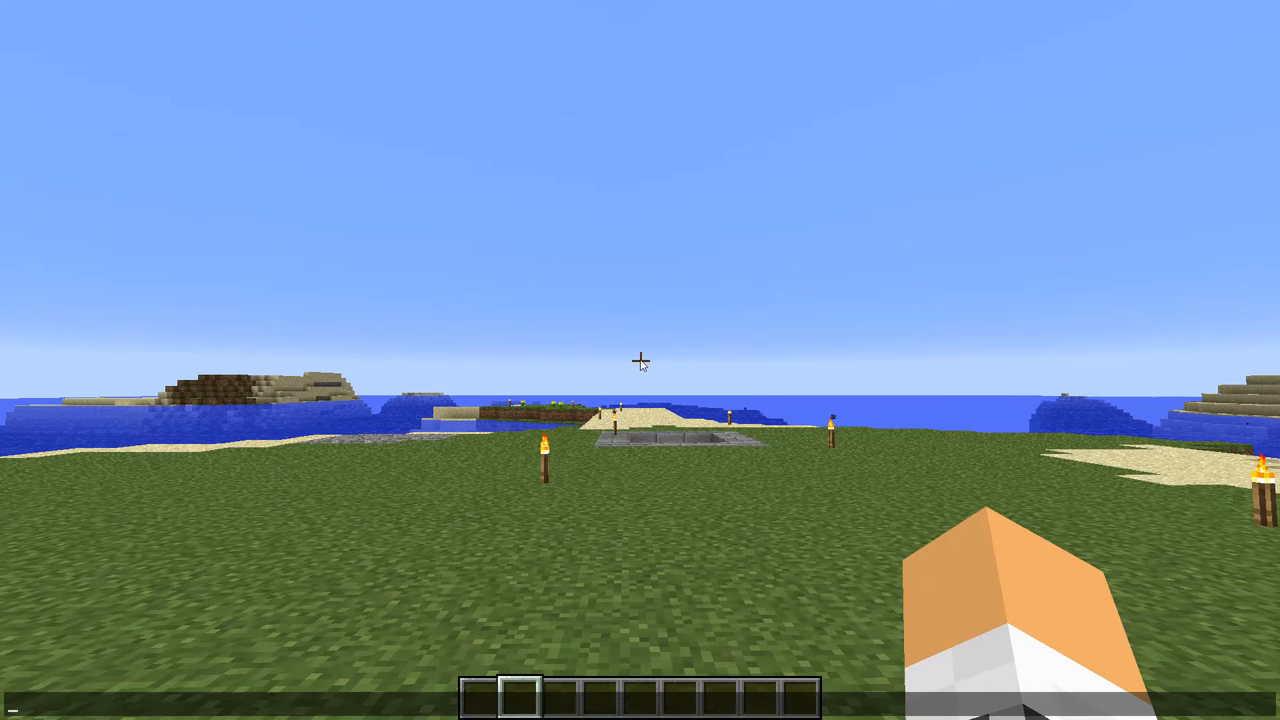
# Check the /imagefireworks usage and begin a give command for player quadbamber.
pyautogui.write('/imagefireworks')
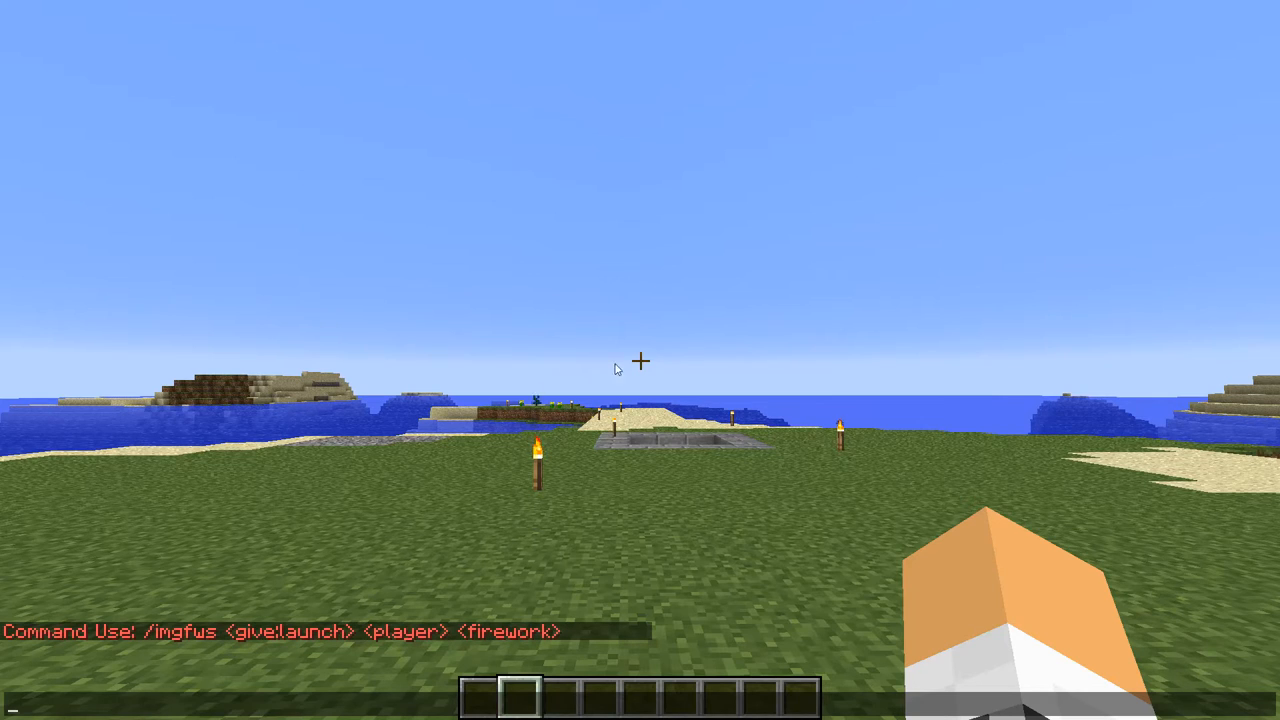
pyautogui.moveTo(148, 654)
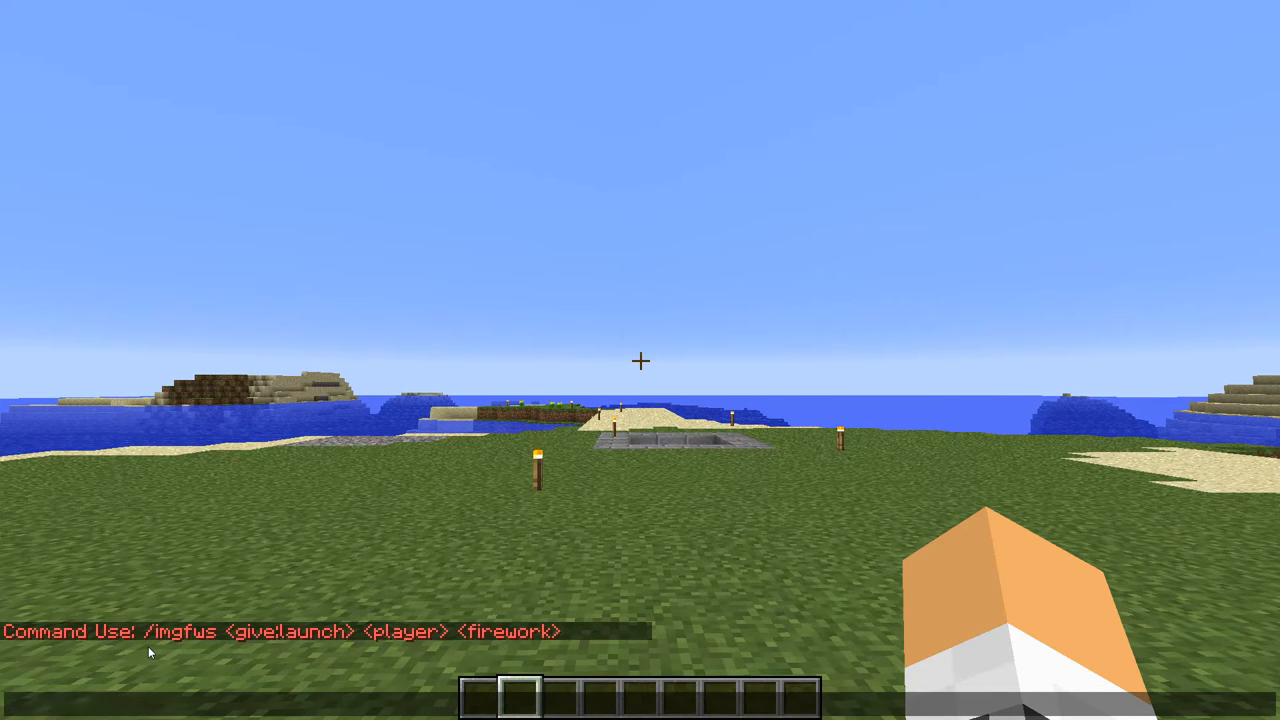
pyautogui.write('/imagefireworks give')
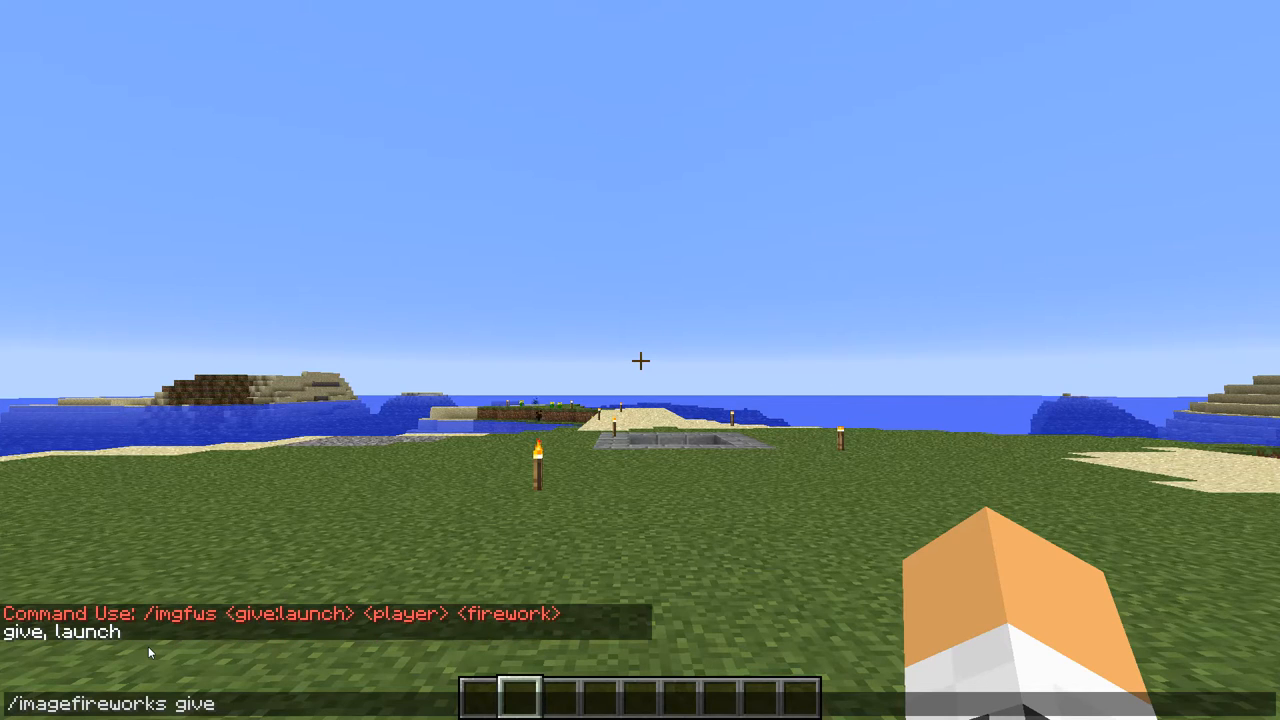
pyautogui.write('quadbamber')
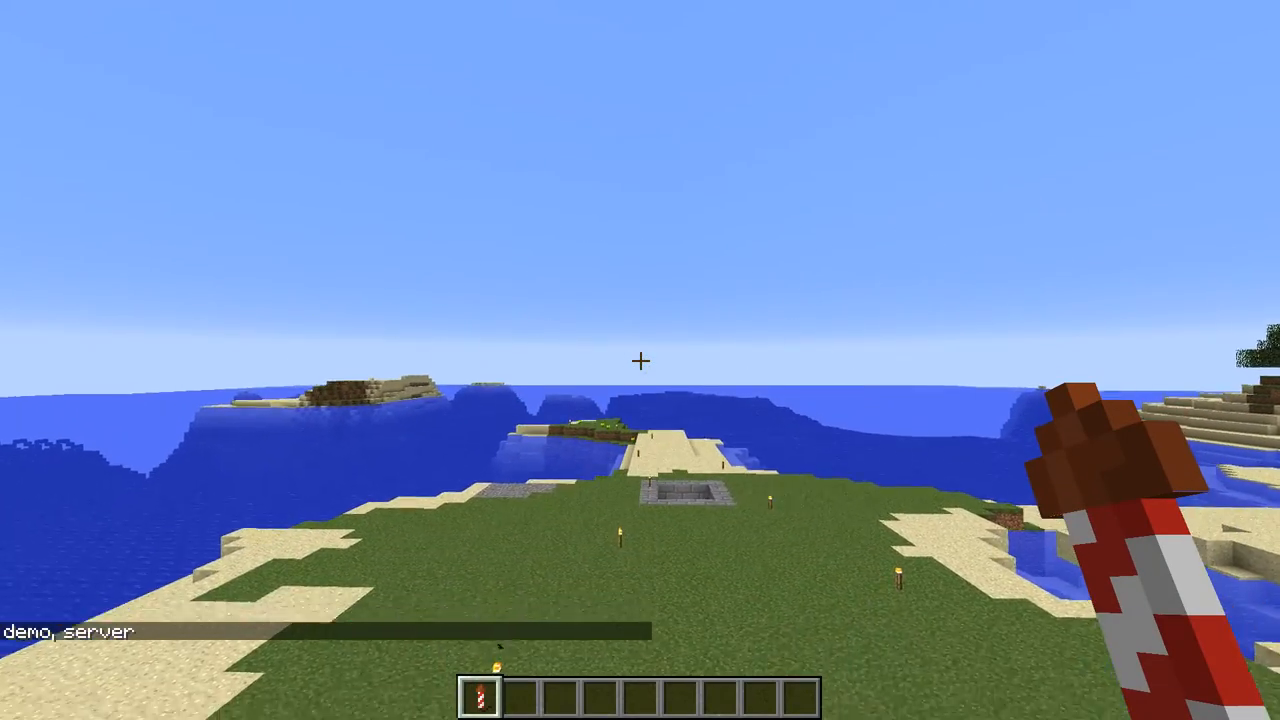
# Give quadbamber an image firework, seeing only demo and server fireworks offered.
pyautogui.write('/imagefireworks give quadbamber de')
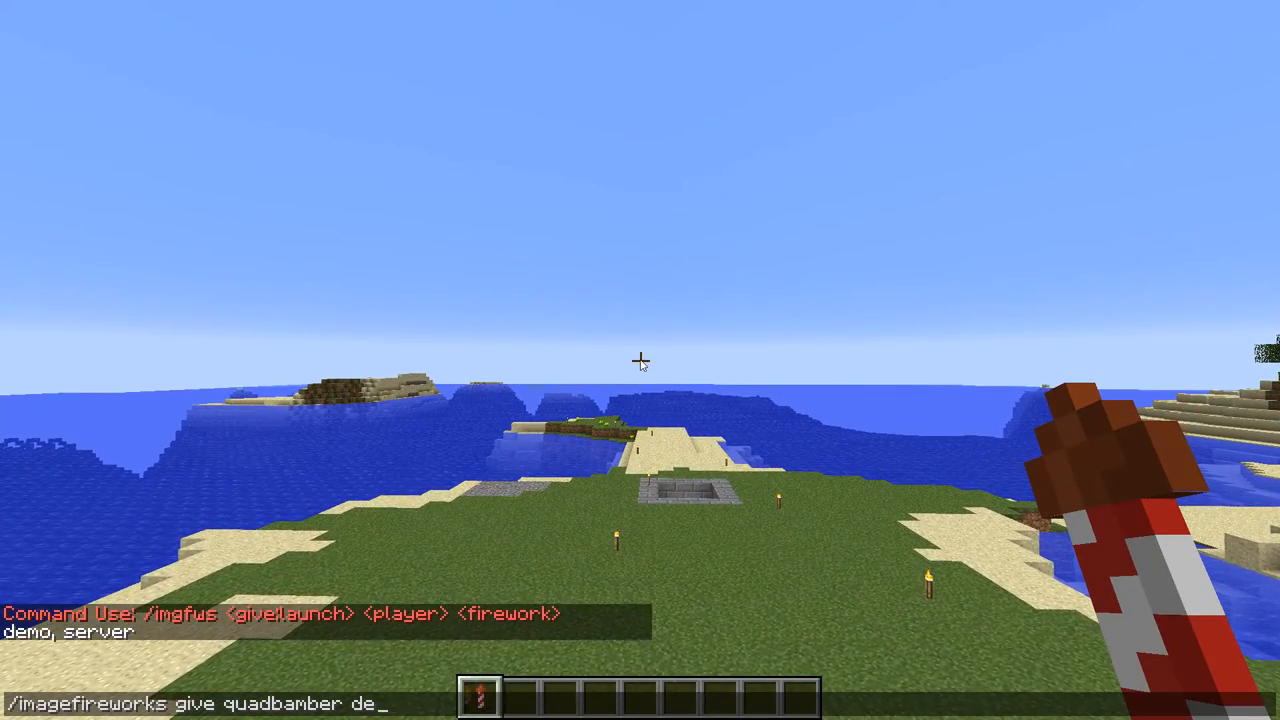
pyautogui.write('server')
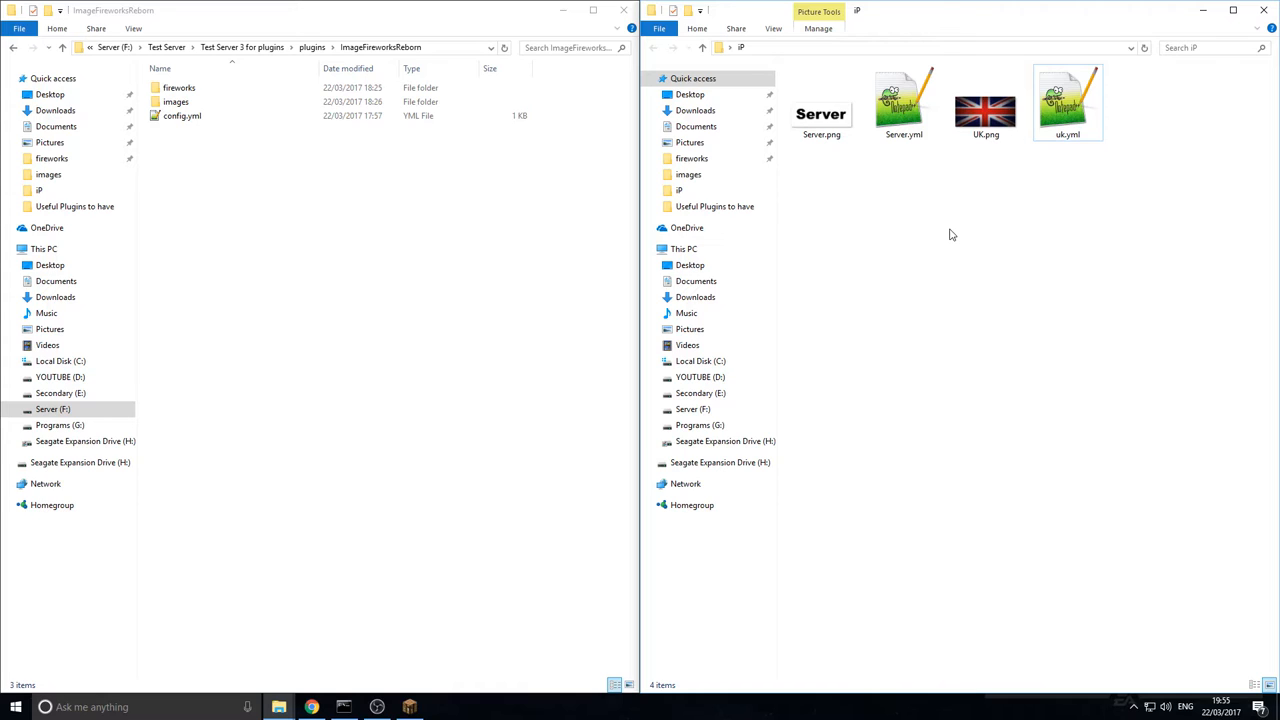
# Browse the plugin's images folder, then its fireworks folder holding demo.yml and Server.yml.
pyautogui.click(338, 200)
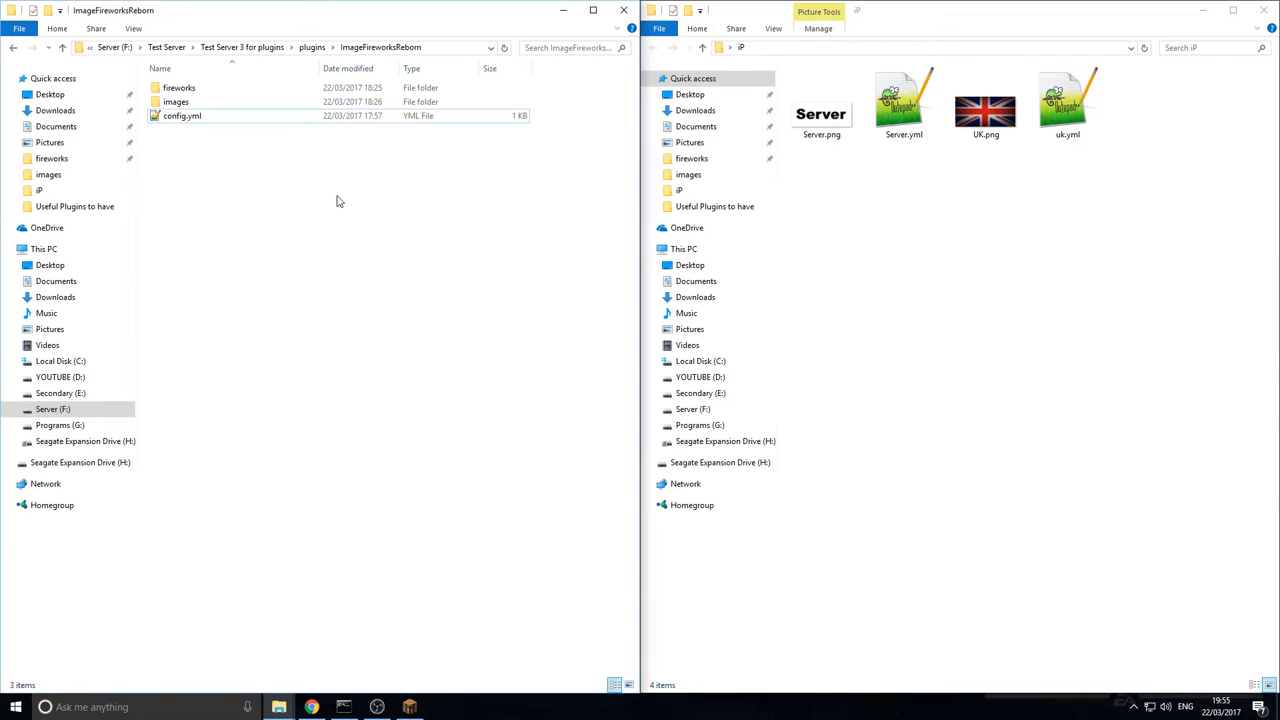
pyautogui.click(196, 100)
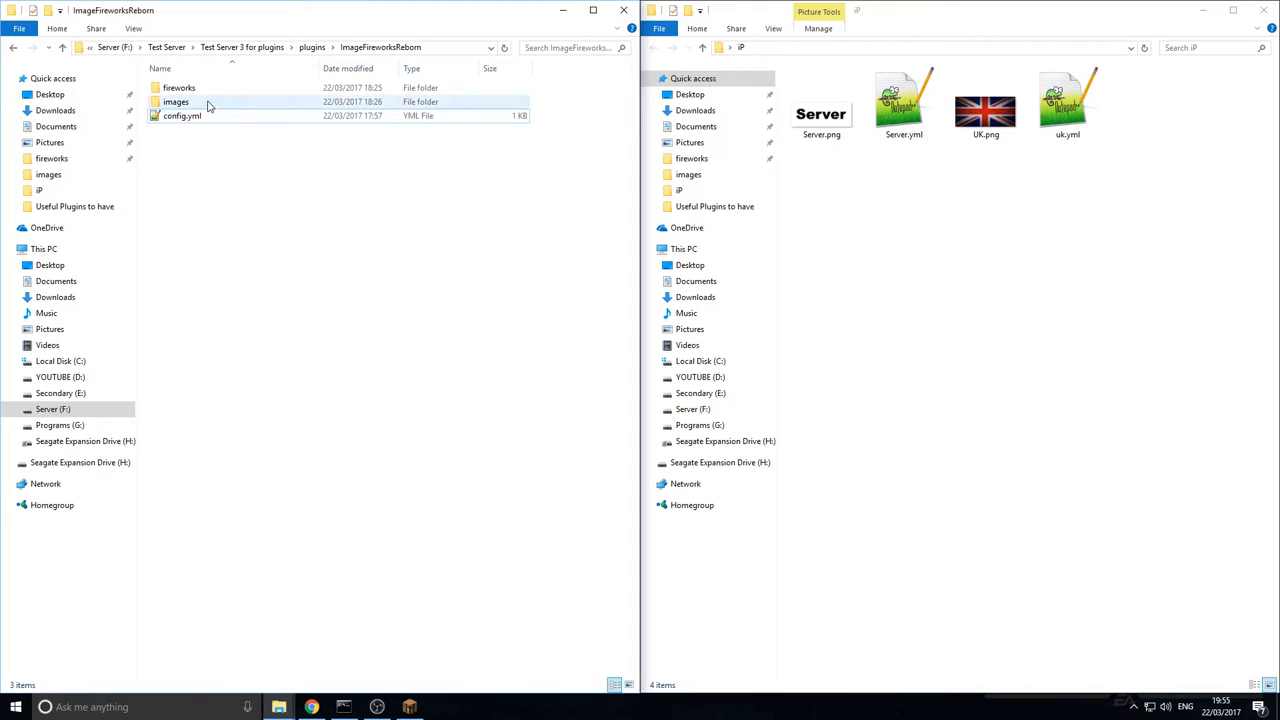
pyautogui.click(184, 114)
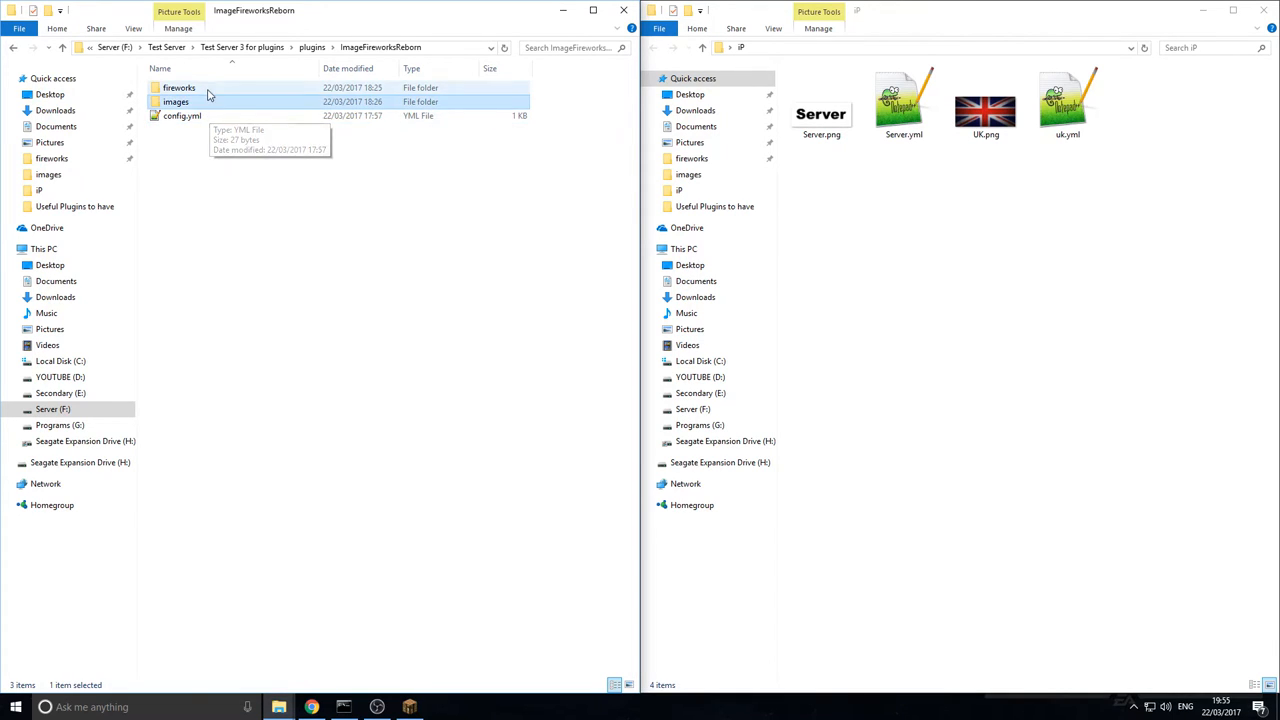
pyautogui.doubleClick(184, 92)
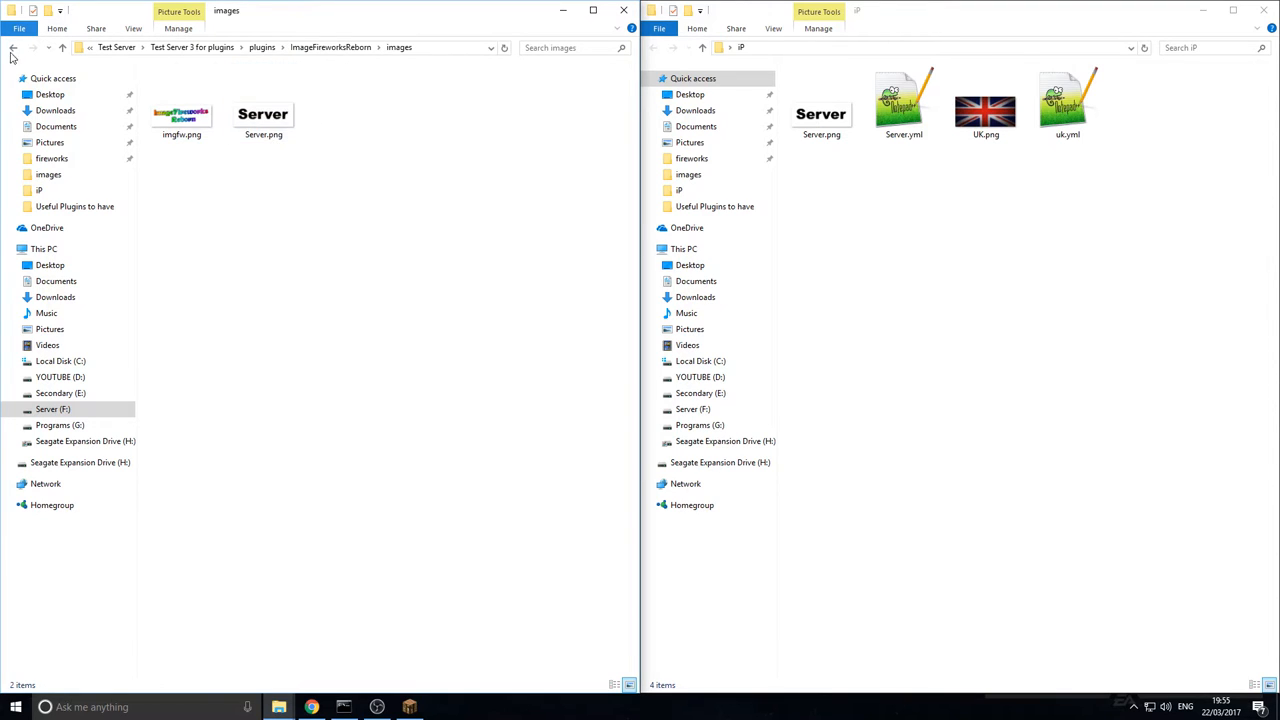
pyautogui.click(52, 158)
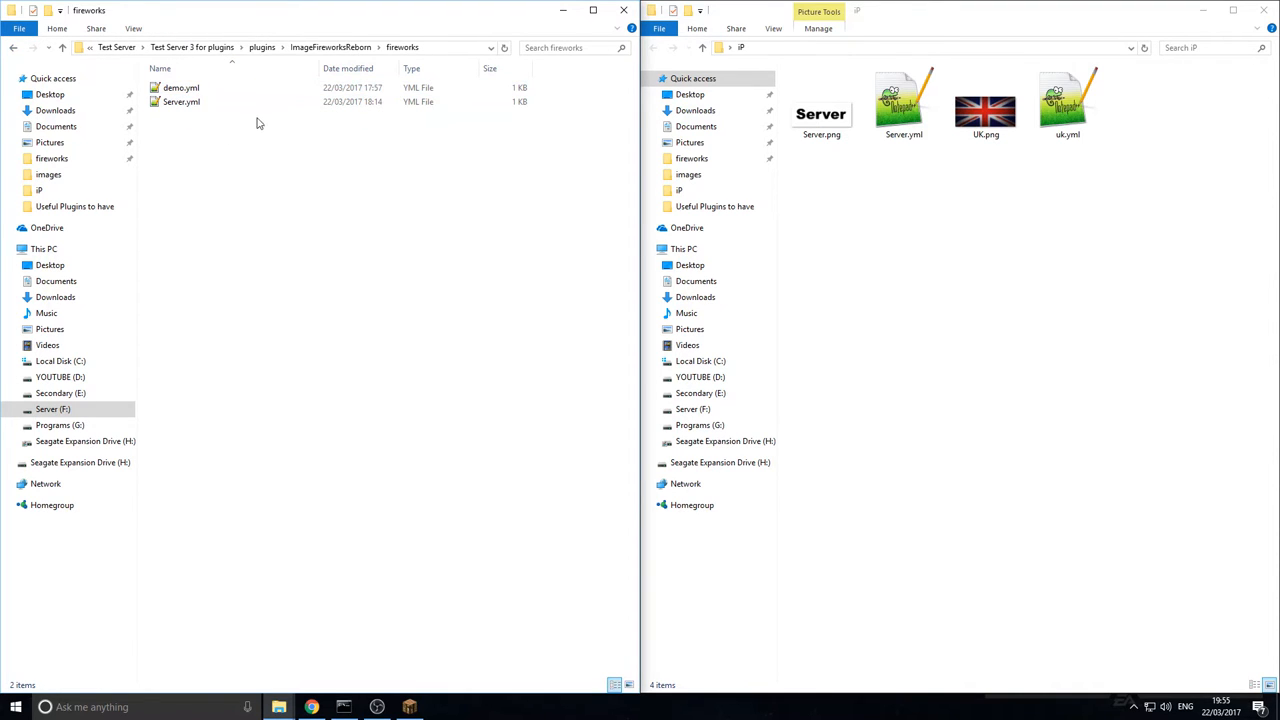
pyautogui.moveTo(336, 142)
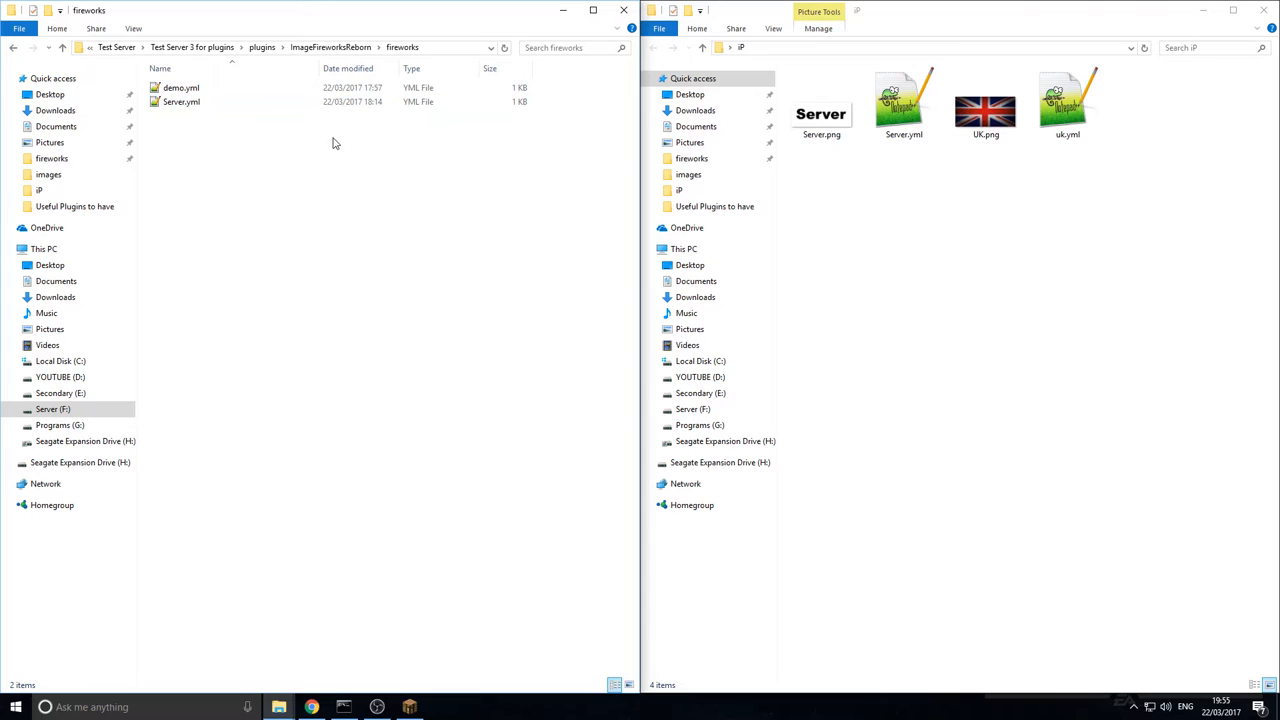
pyautogui.click(180, 88)
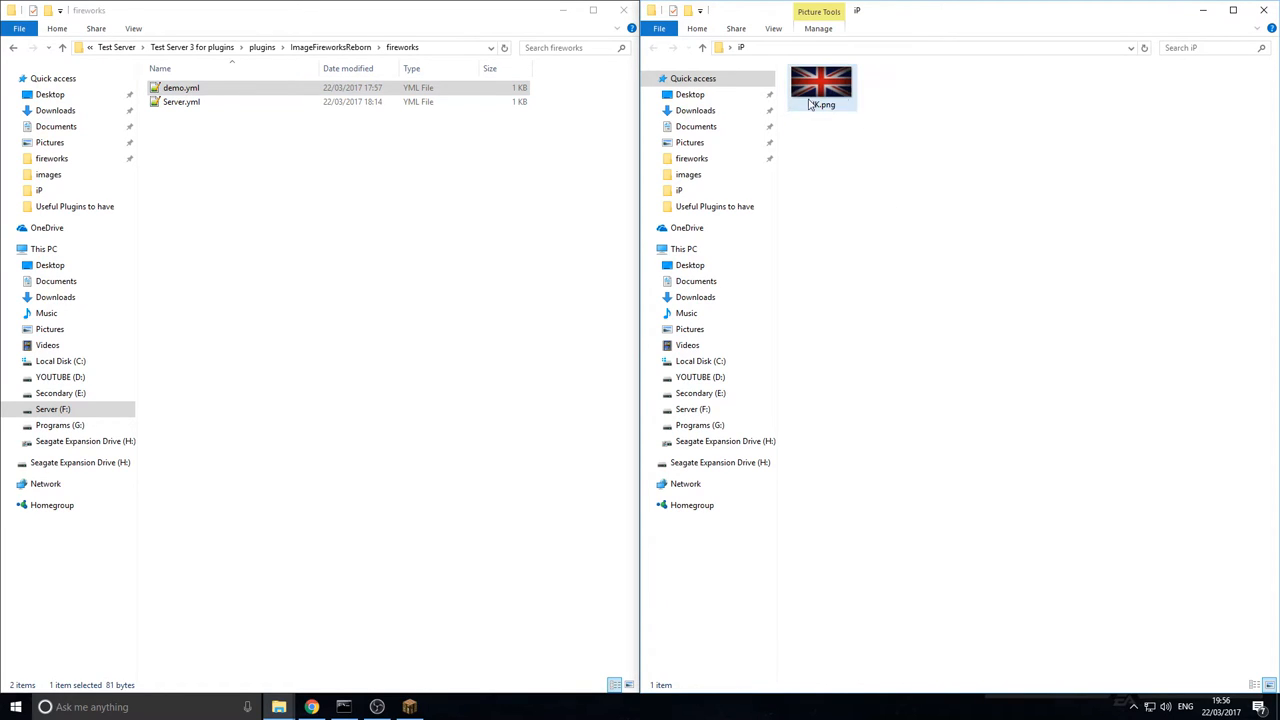
# Copy demo.yml into the folder that holds UK.png.
pyautogui.click(180, 88)
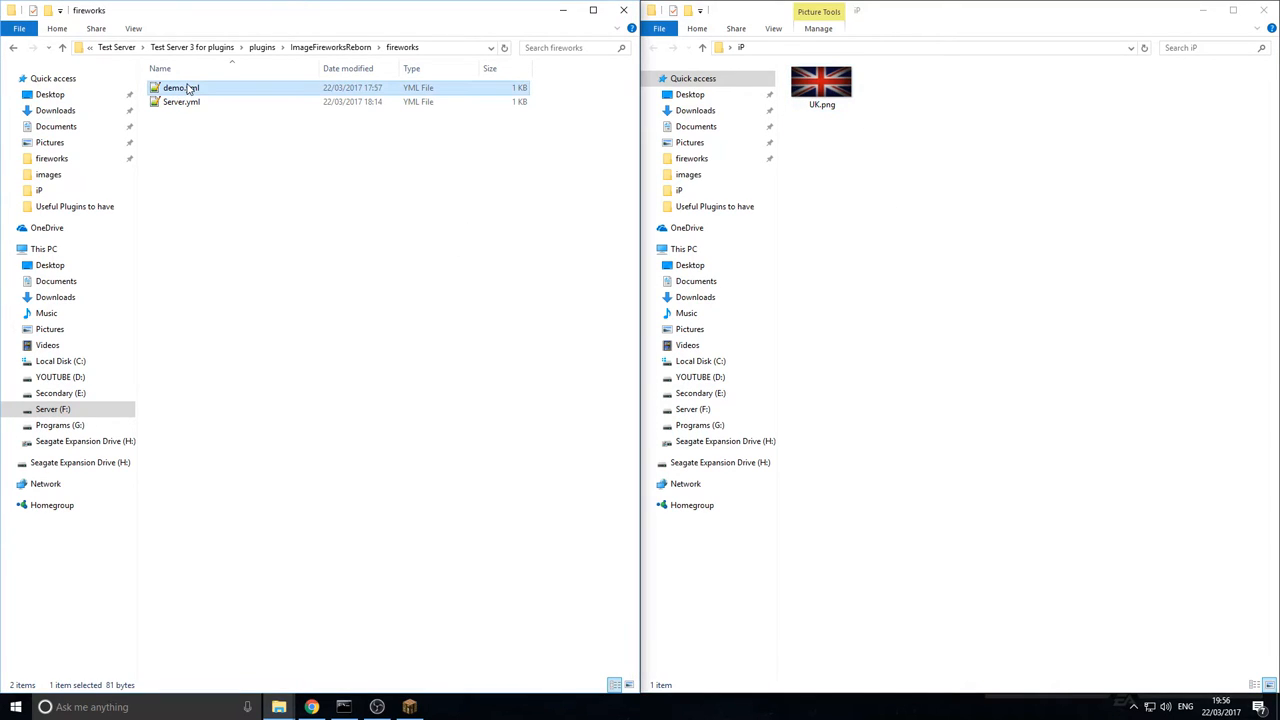
pyautogui.moveTo(180, 88); pyautogui.dragTo(904, 100)
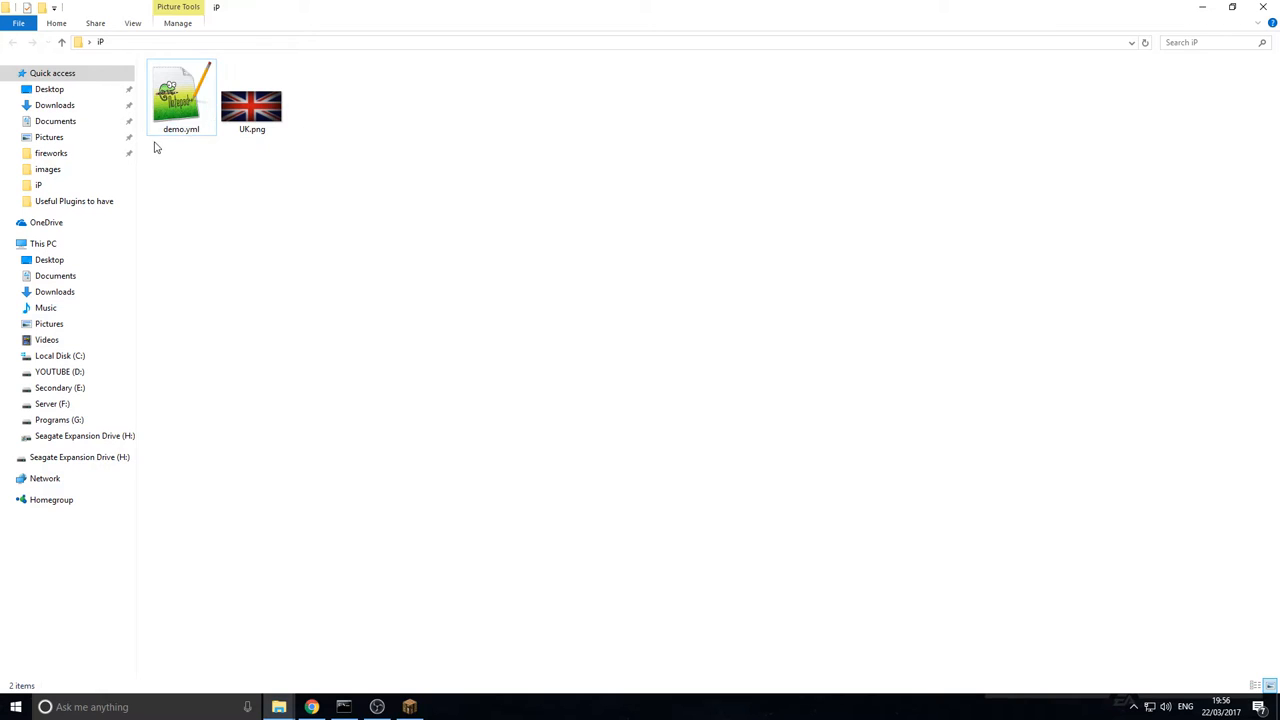
# Rename the copied demo.yml to UK.yml and open it for editing.
pyautogui.click(180, 100)
pyautogui.write('UK')
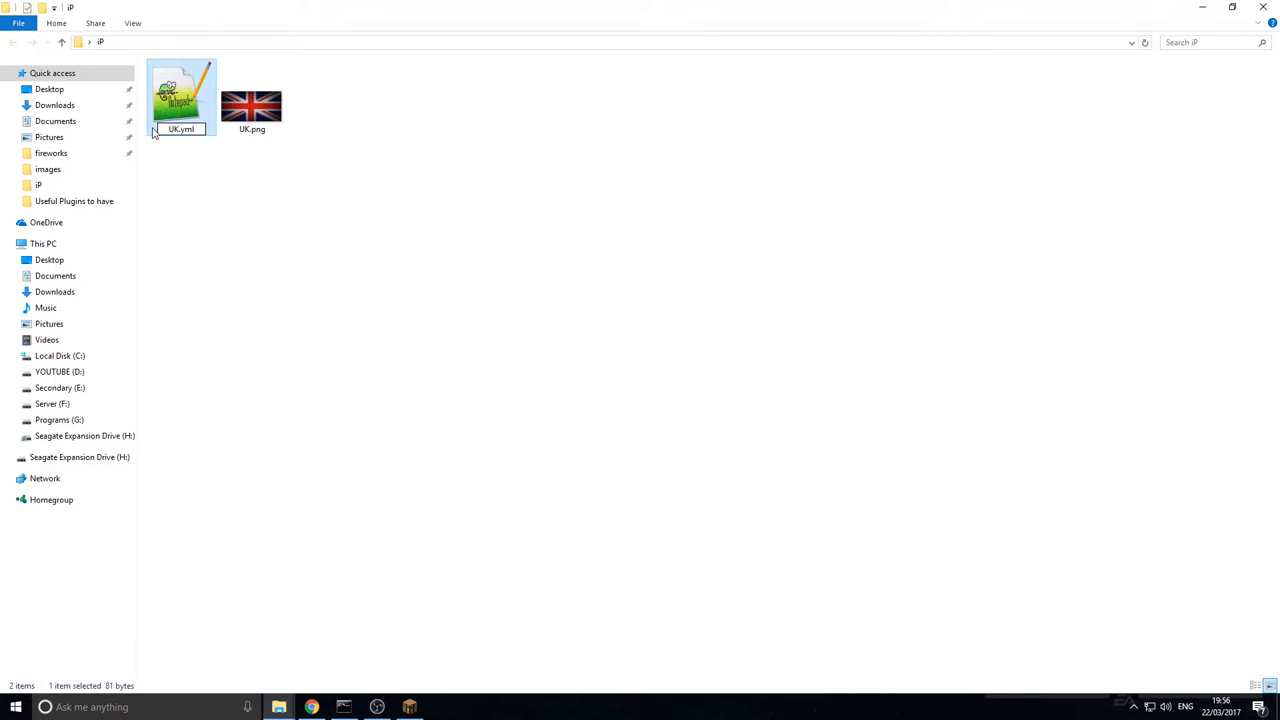
pyautogui.click(248, 104)
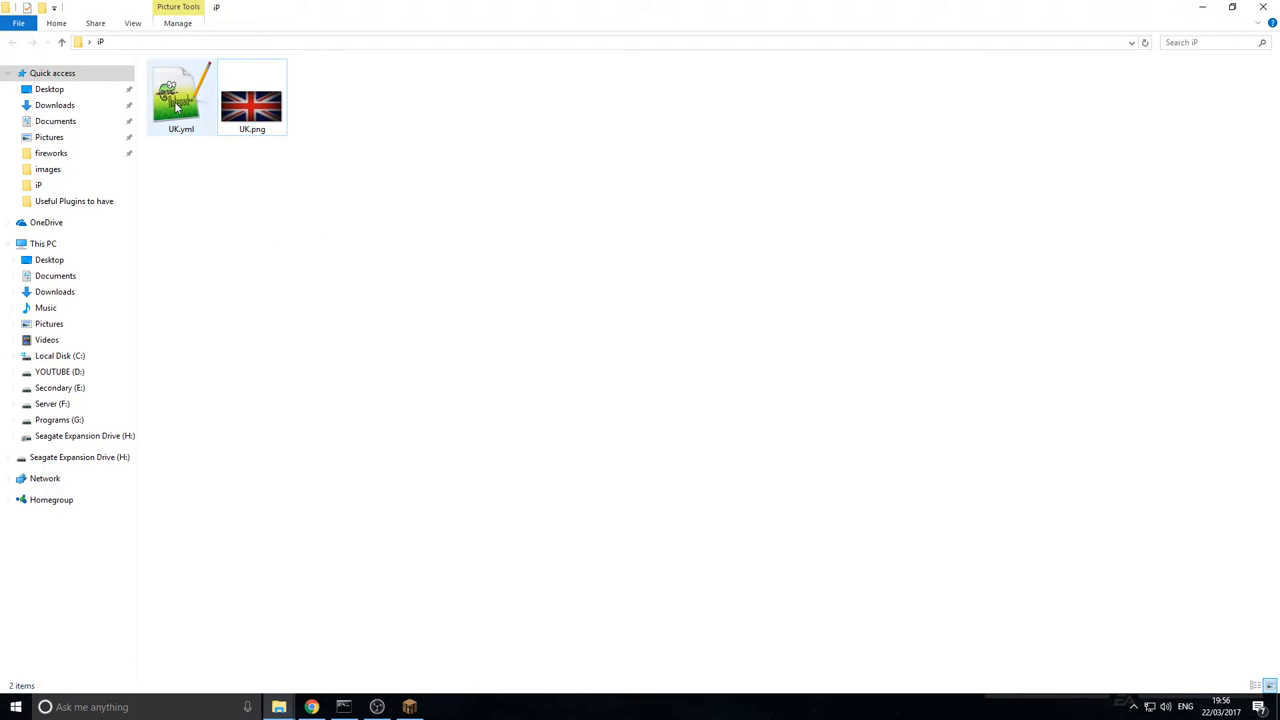
pyautogui.doubleClick(182, 96)
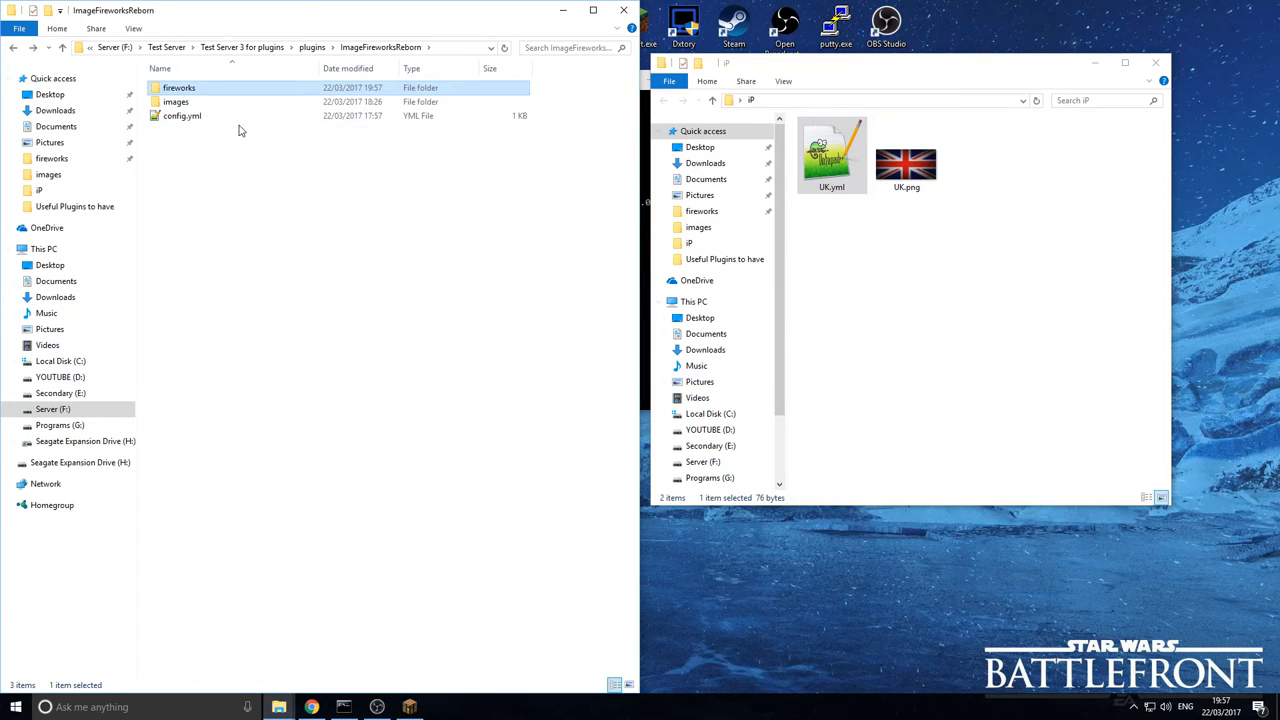
# Move UK.yml into the fireworks folder and UK.png into the plugin's images folder.
pyautogui.doubleClick(178, 96)
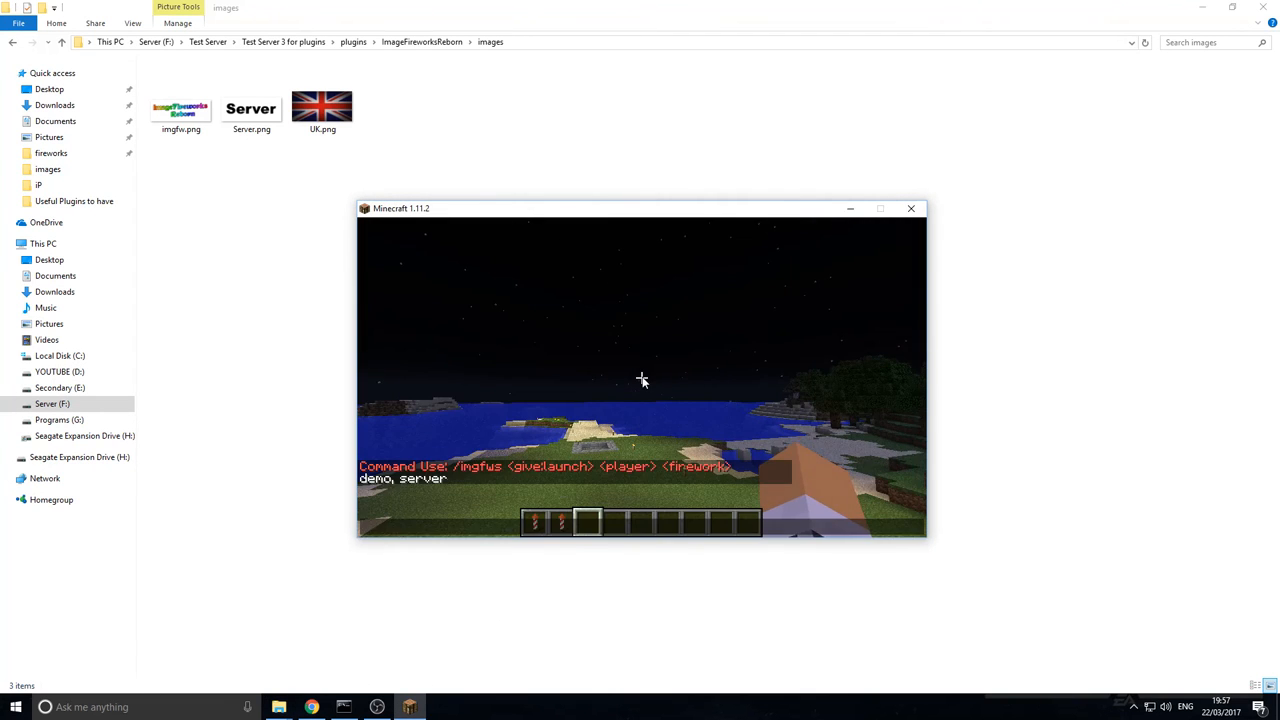
# Reload the fireworks list and start /imagefireworks give quadbamber server.
pyautogui.write('/imagefireworks give quadbamber server')
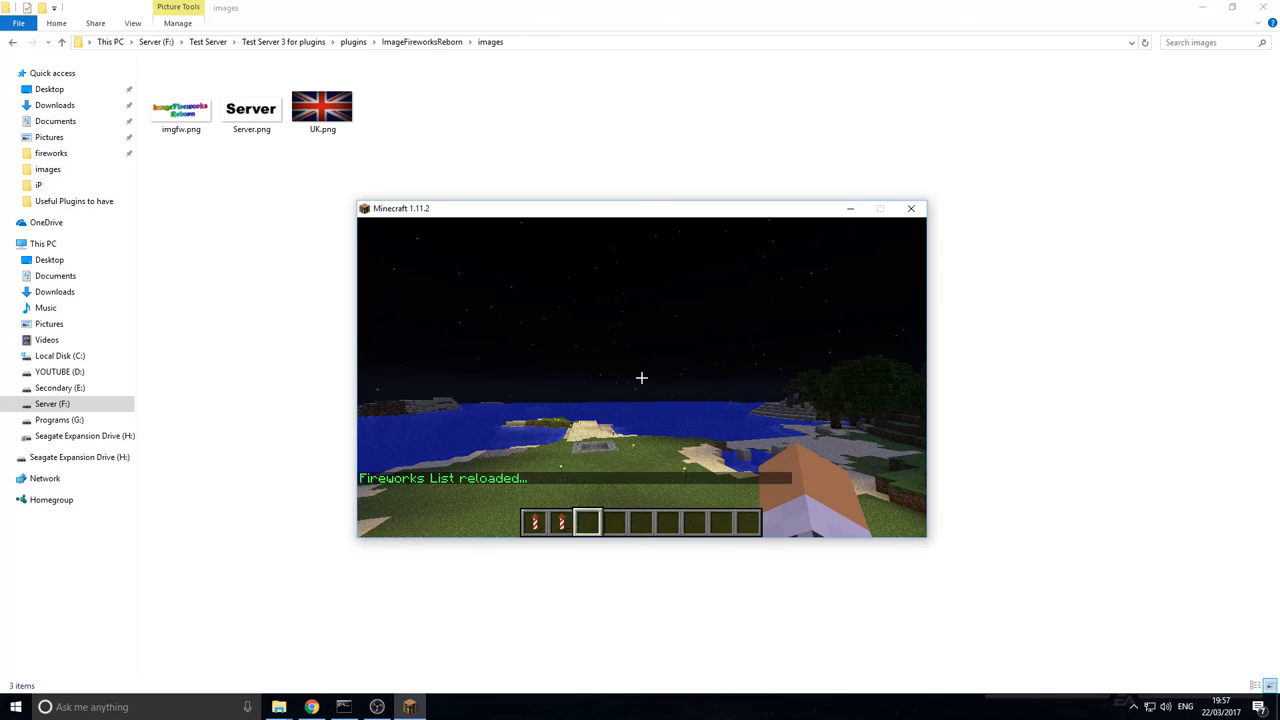
pyautogui.write('/imagefireworks give quadbamber server')
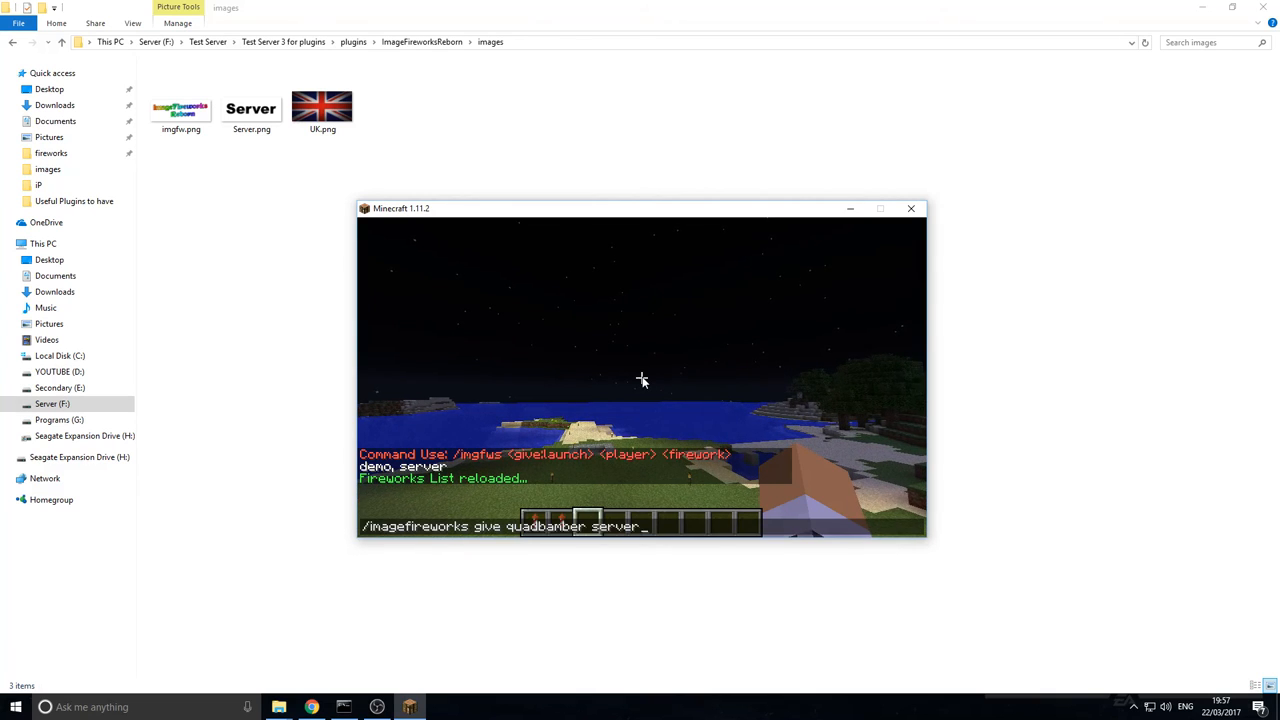